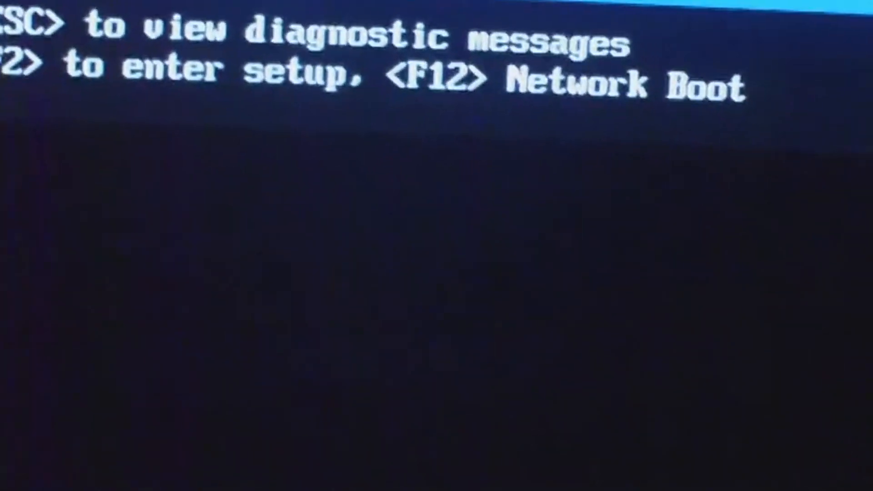
Bring up Task Manager over the Windows 7 desktop, showing 28 running processes.
{"action": "key", "text": "f2"}
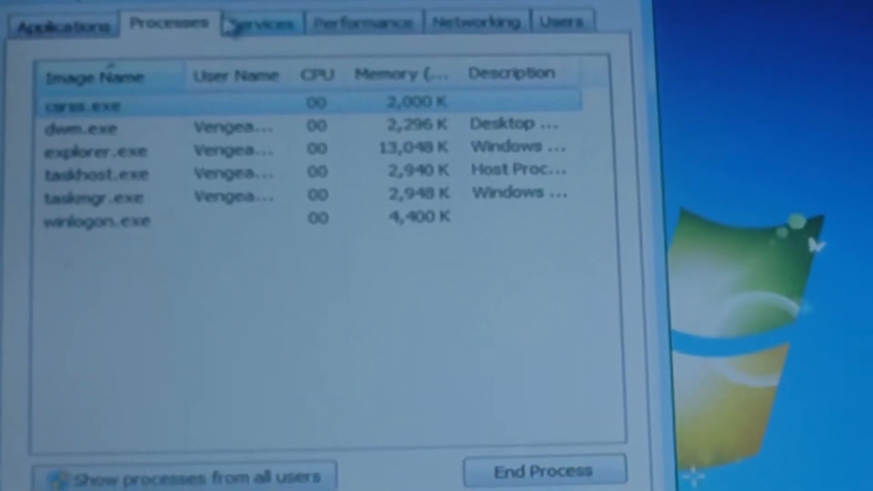
Switch to the Performance tab showing 0% CPU, 1.90 GB memory used, about 30 GB available.
{"action": "left_click", "coordinate": [363, 22]}
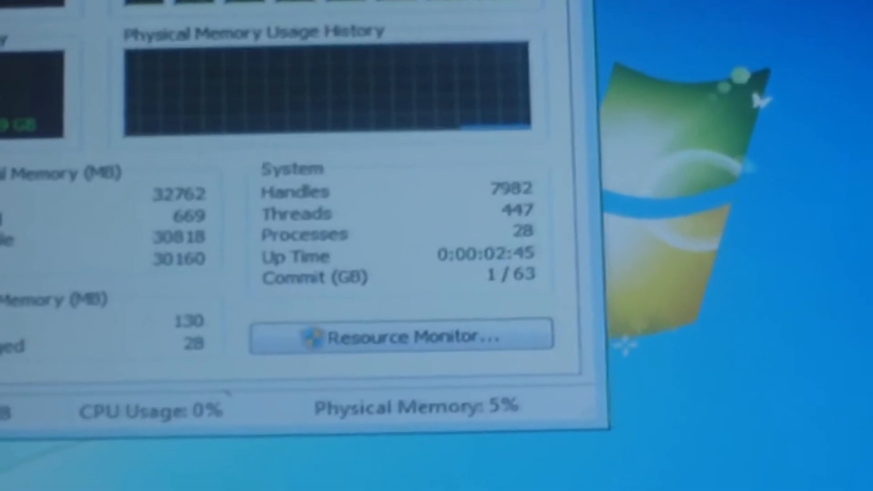
{"action": "left_click", "coordinate": [399, 336]}
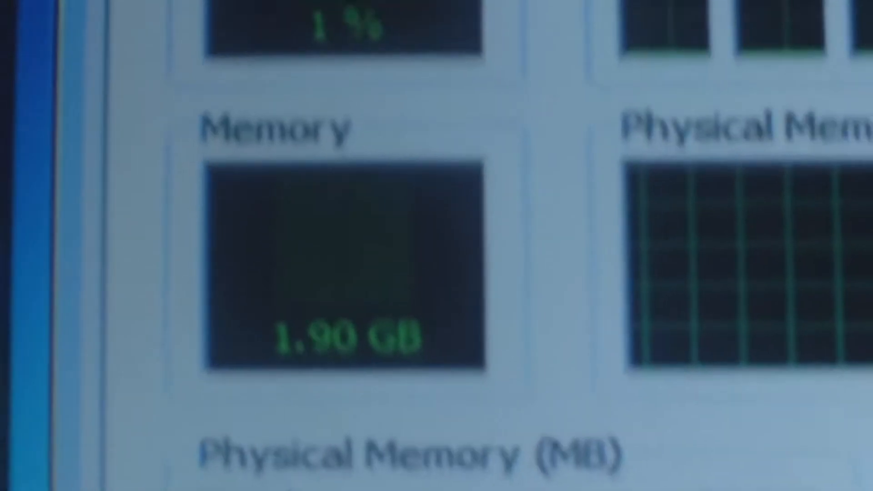
{"action": "scroll", "scroll_direction": "down", "scroll_amount": 3}
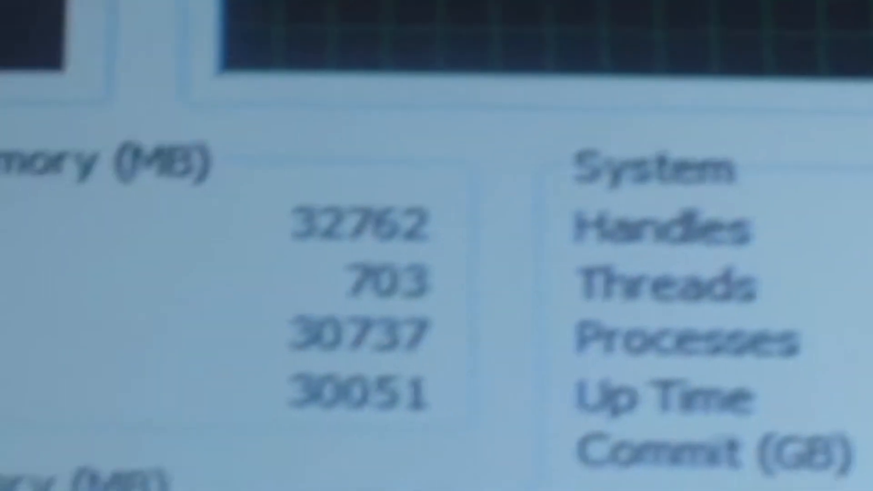